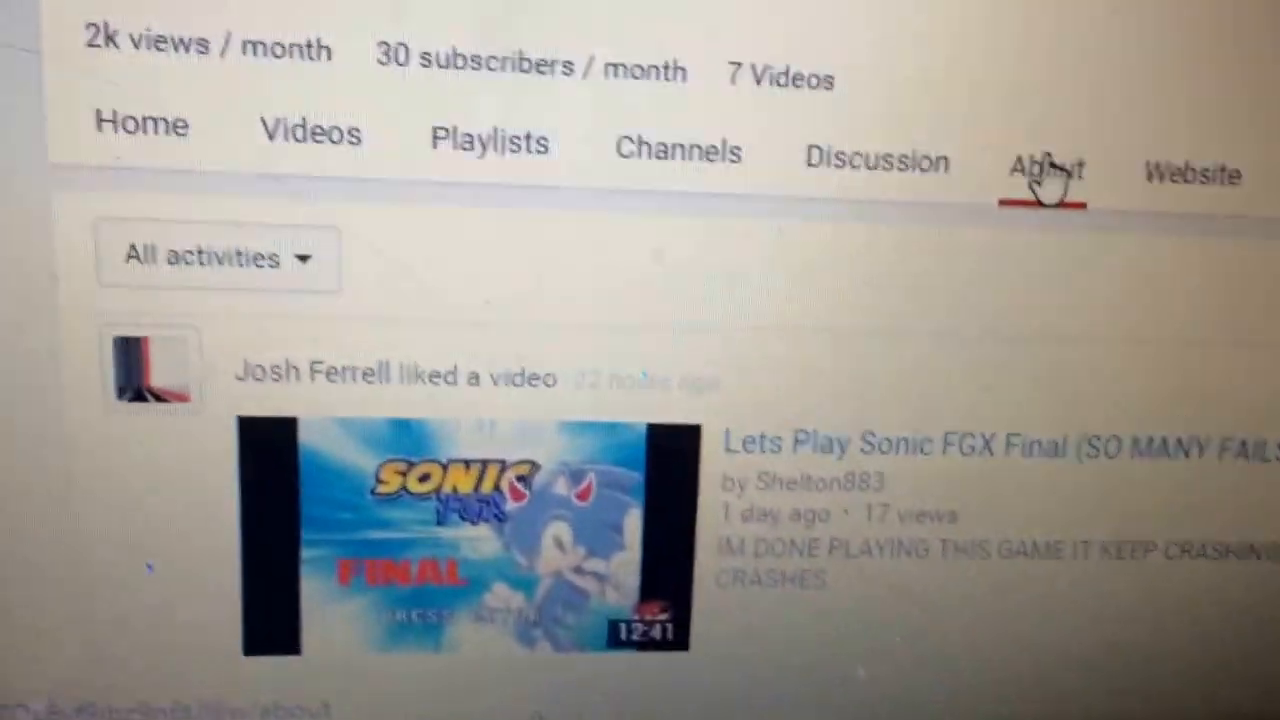
scroll(down, 3)
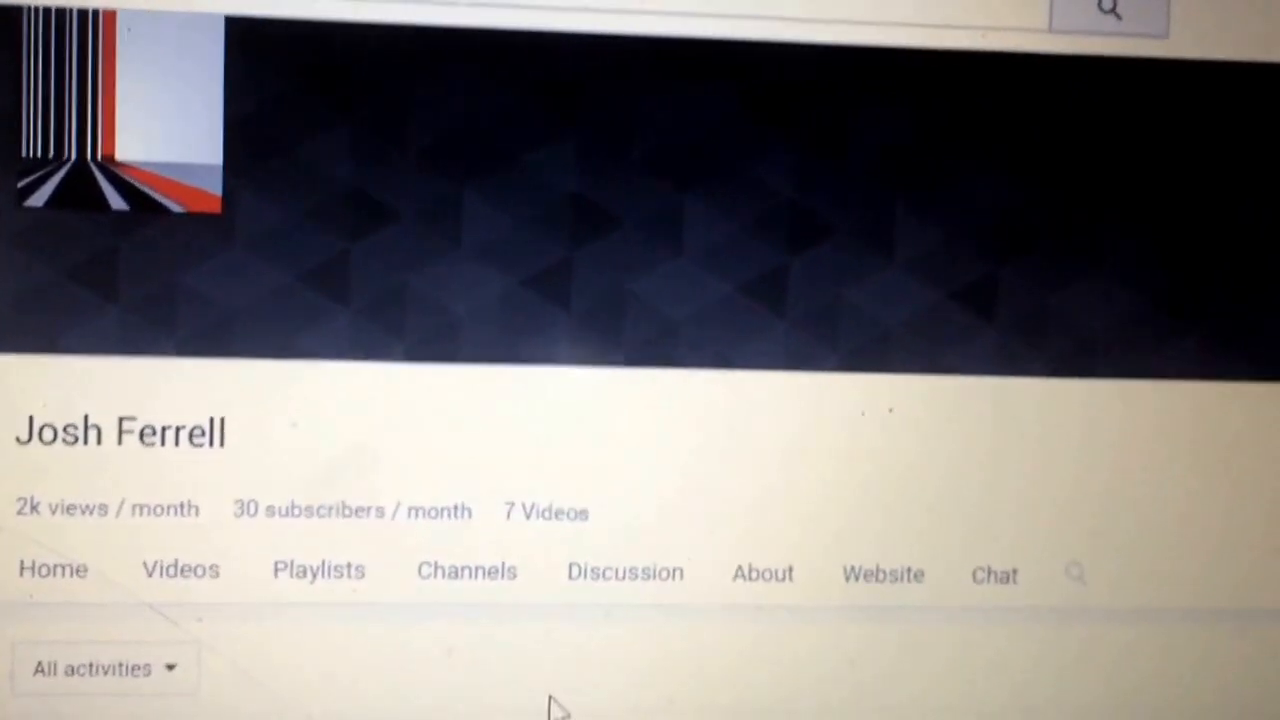
scroll(down, 3)
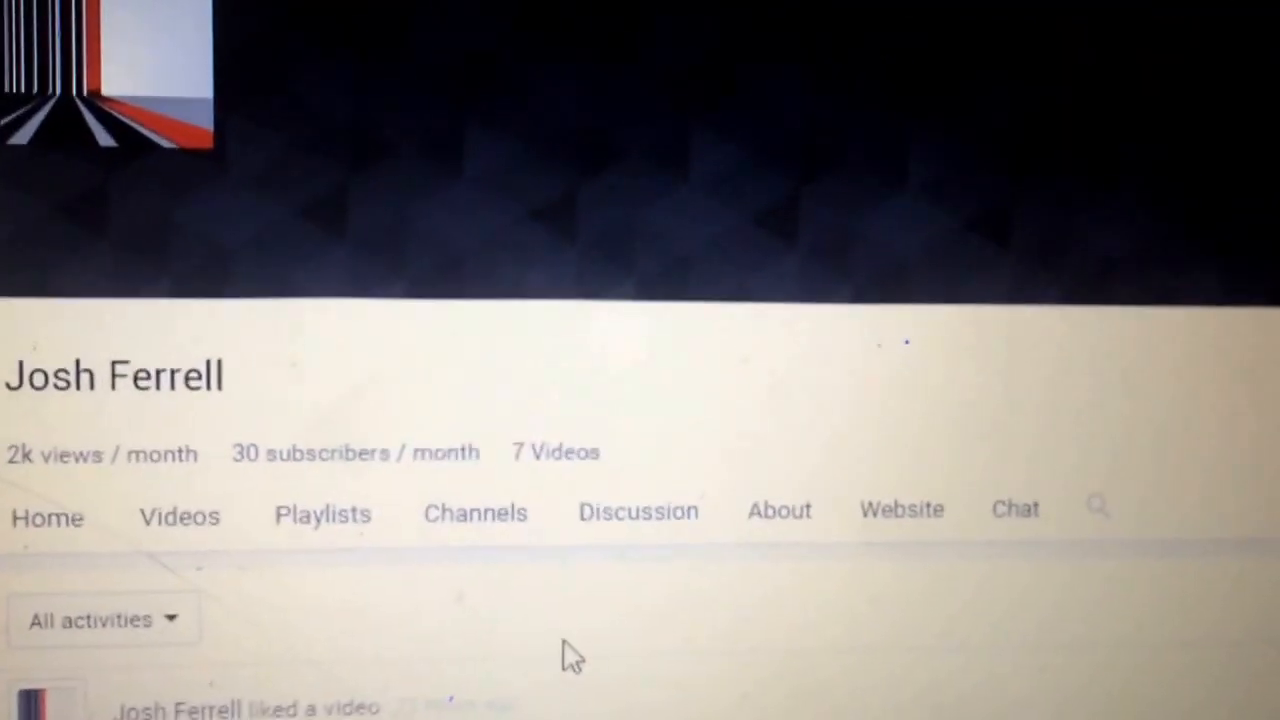